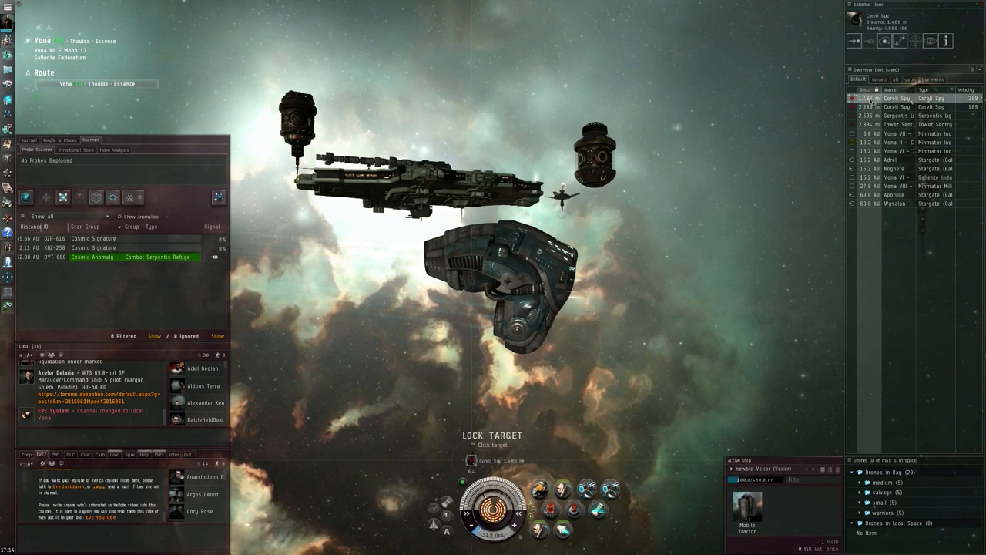
Lock the Serpentis Light Missile Battery and send the drones to attack it.
left_click(909, 117)
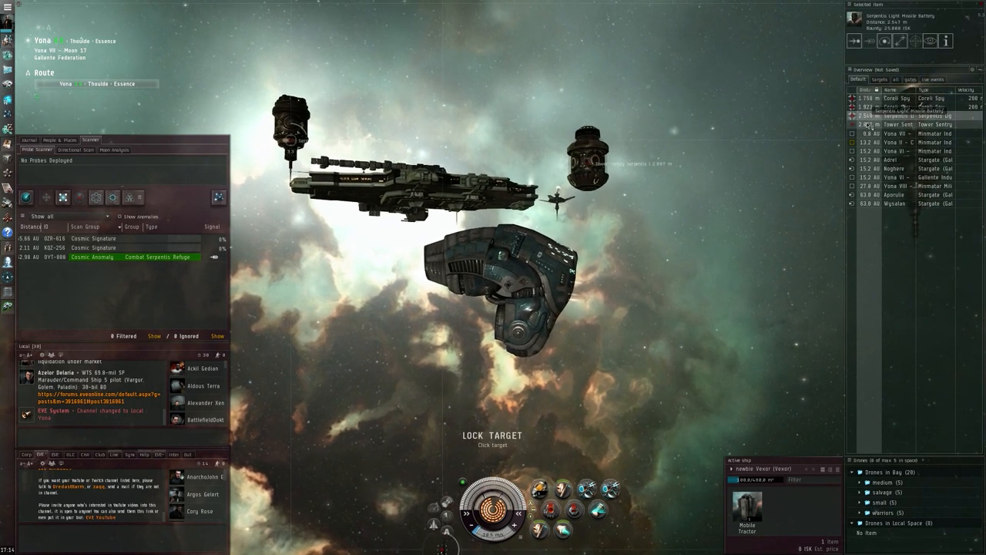
left_click(896, 123)
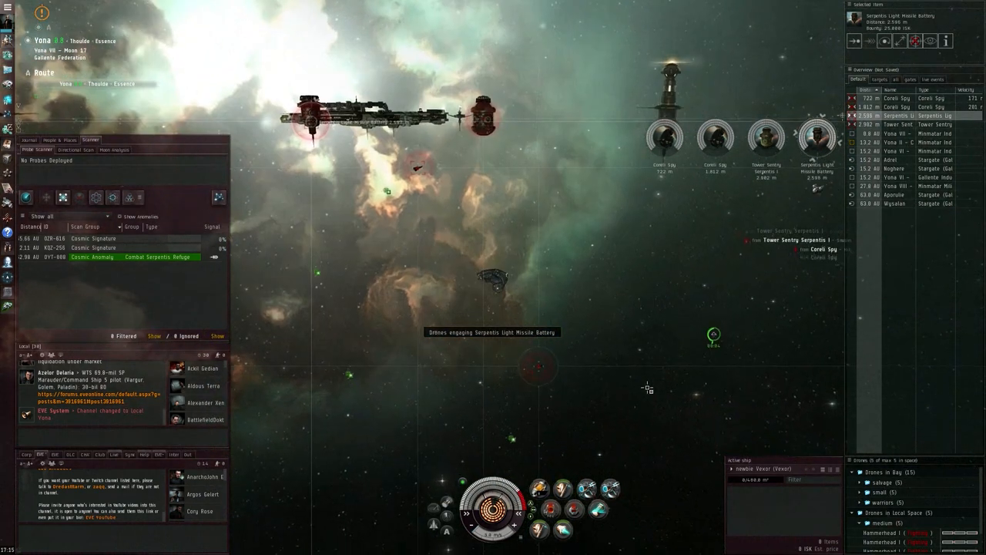
right_click(631, 308)
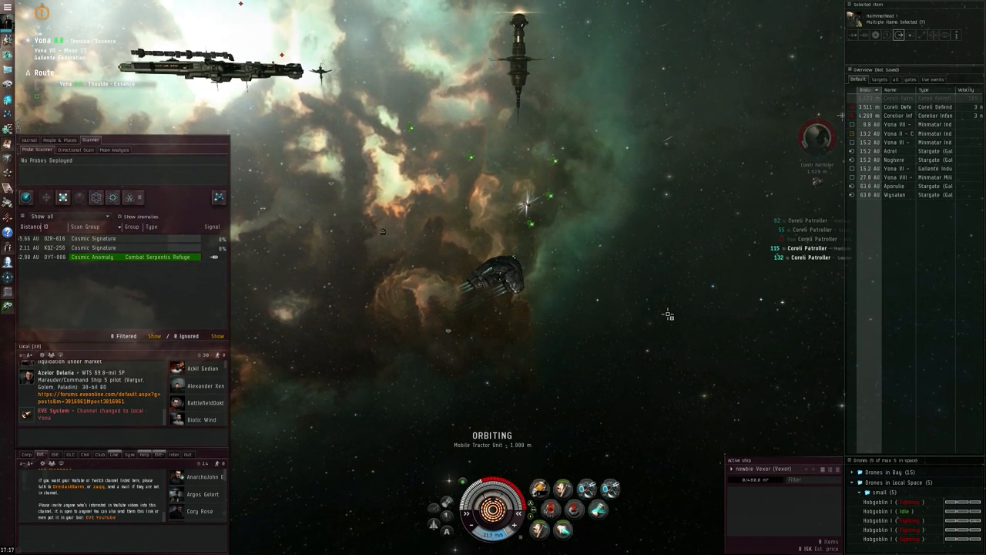
left_click(896, 107)
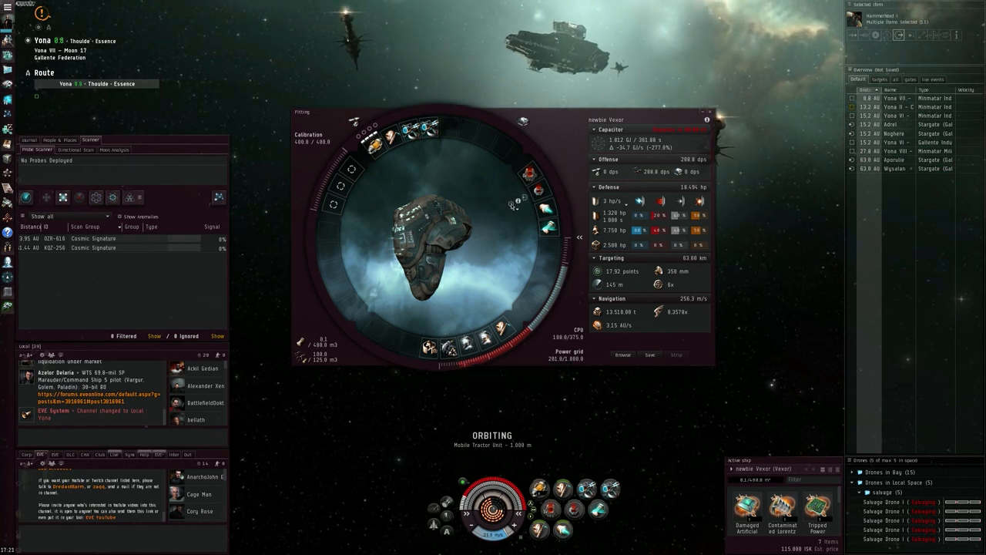
mouse_move(530, 177)
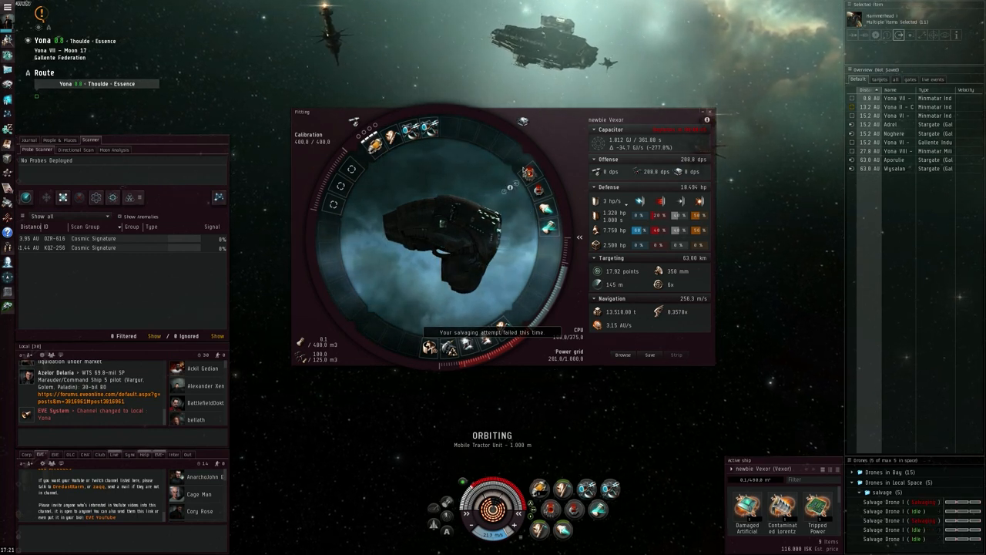
mouse_move(526, 171)
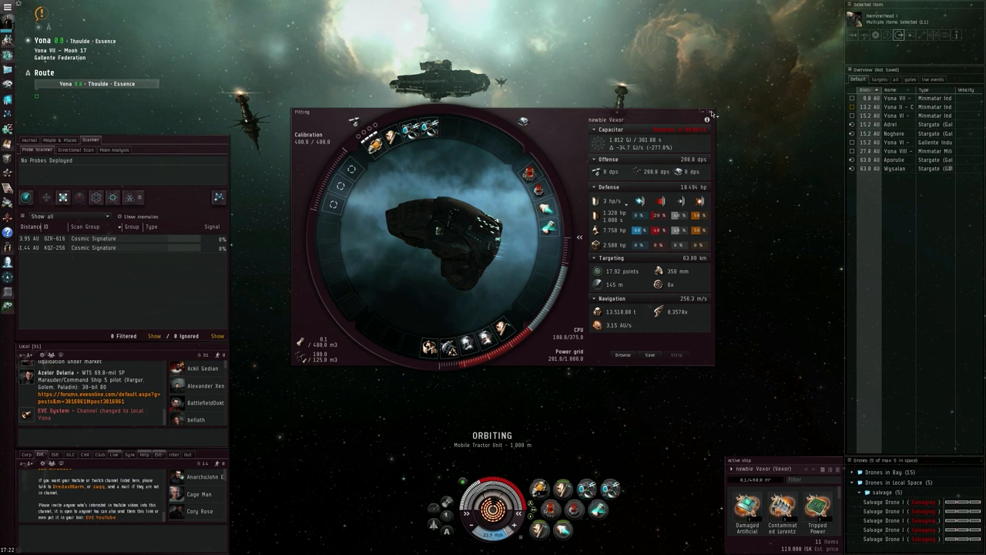
Close the Vexor's Fitting window to return to the space view.
left_click(709, 113)
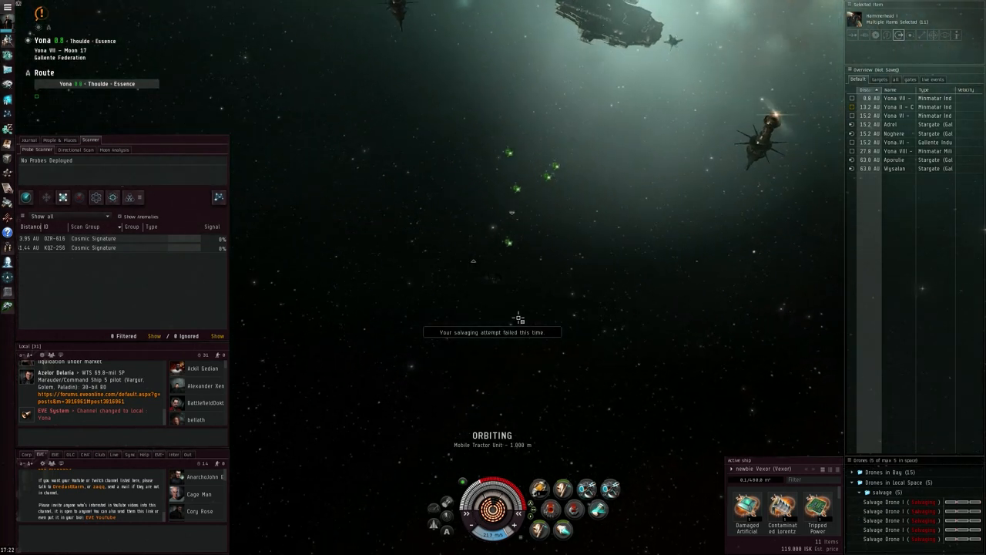
View the Mobile Tractor Unit's collected loot and select all items for transfer to cargo.
left_click(460, 259)
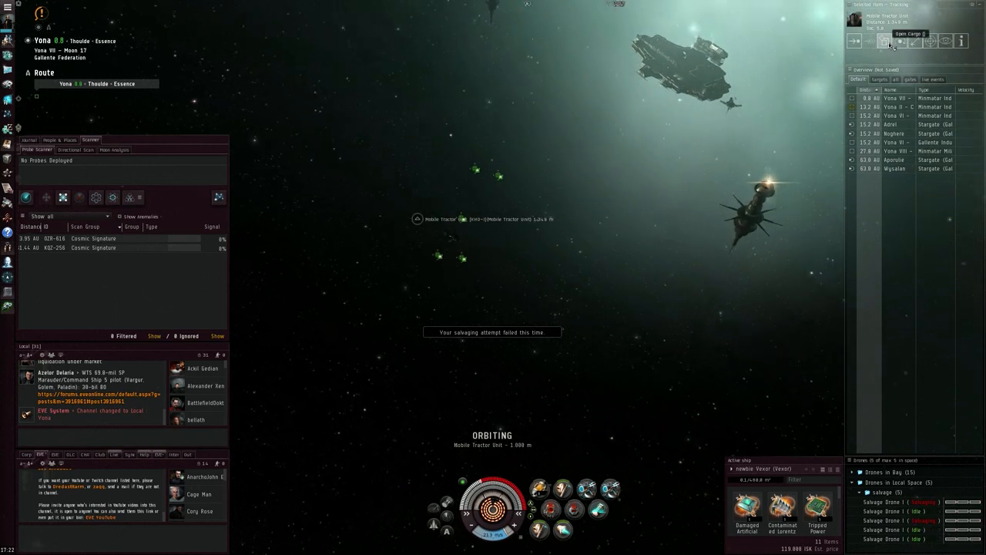
left_click(884, 40)
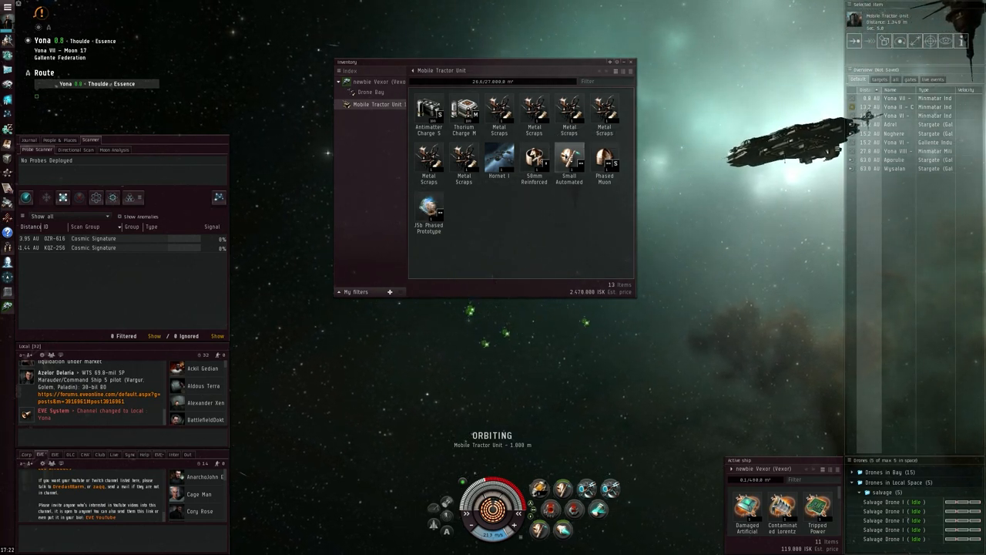
mouse_move(604, 157)
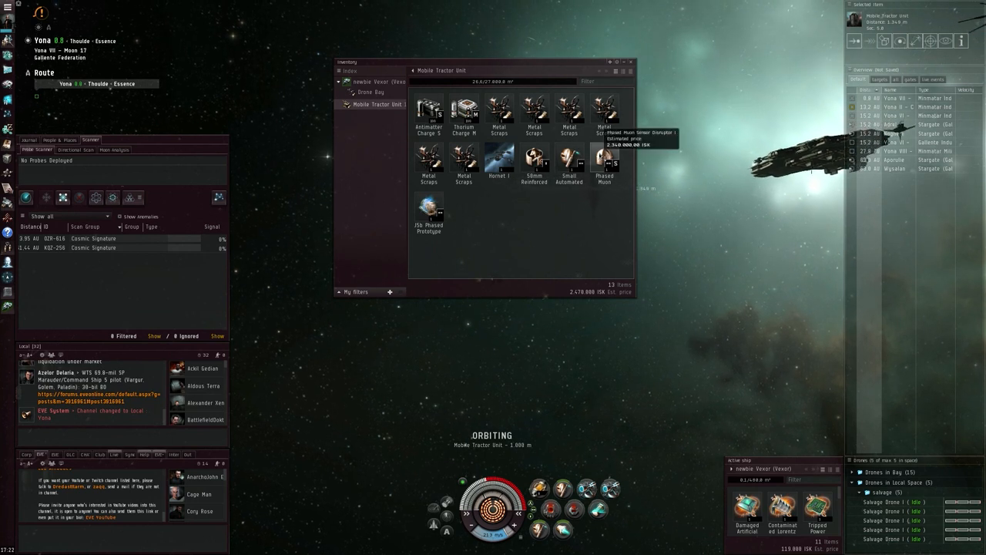
right_click(603, 157)
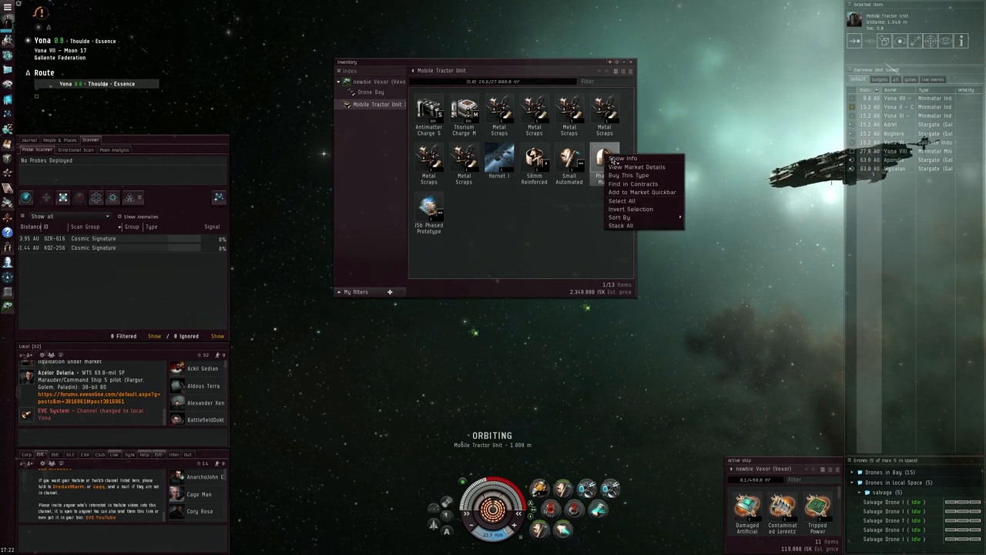
left_click(623, 157)
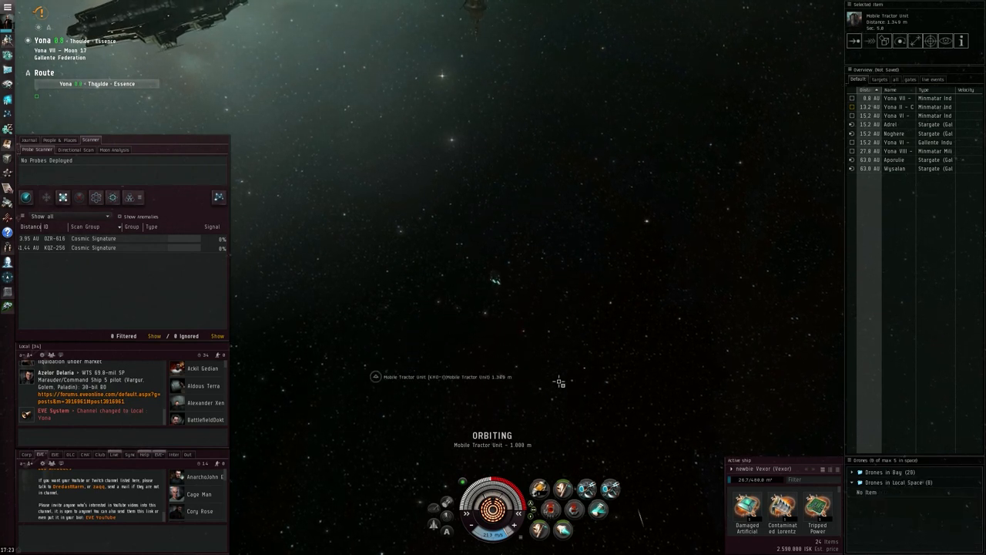
right_click(443, 376)
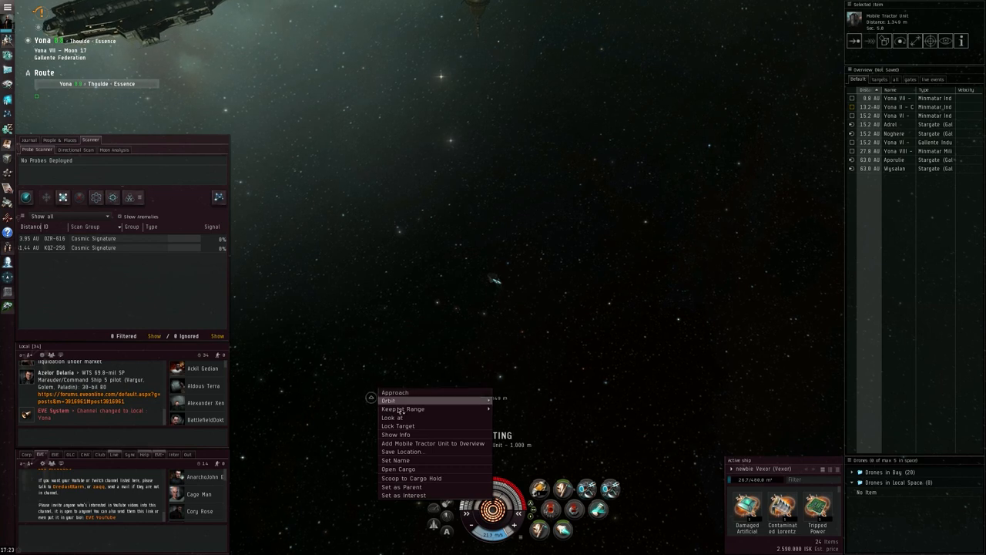
left_click(388, 400)
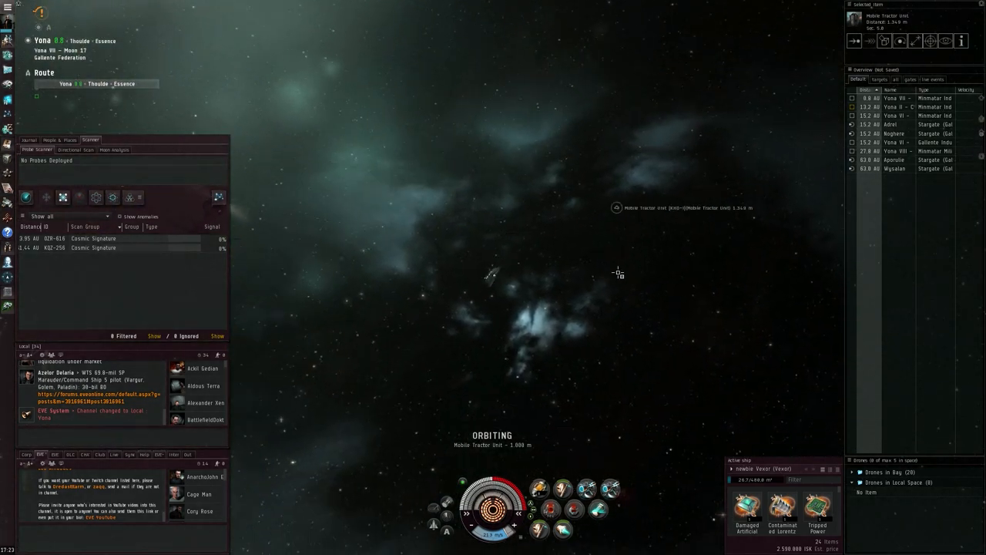
right_click(616, 206)
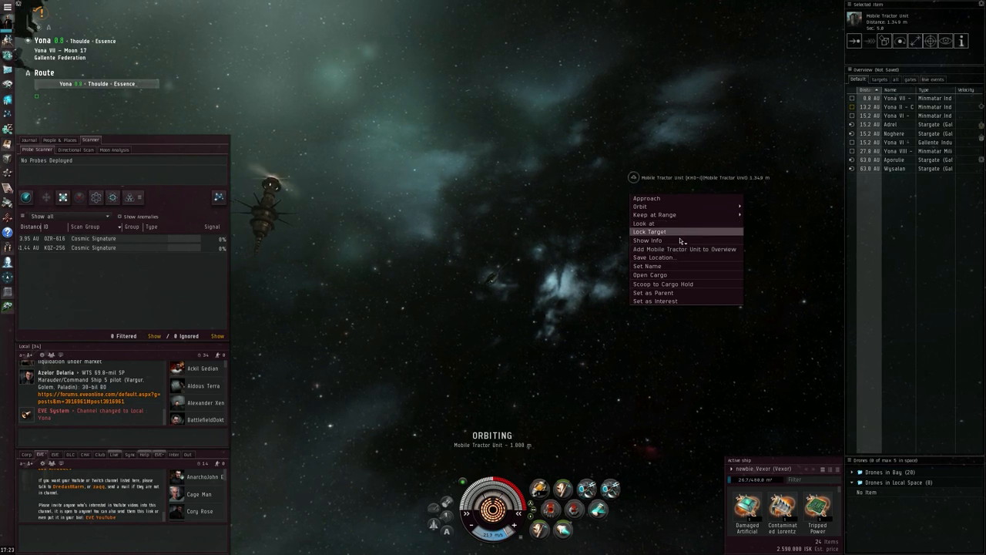
mouse_move(655, 214)
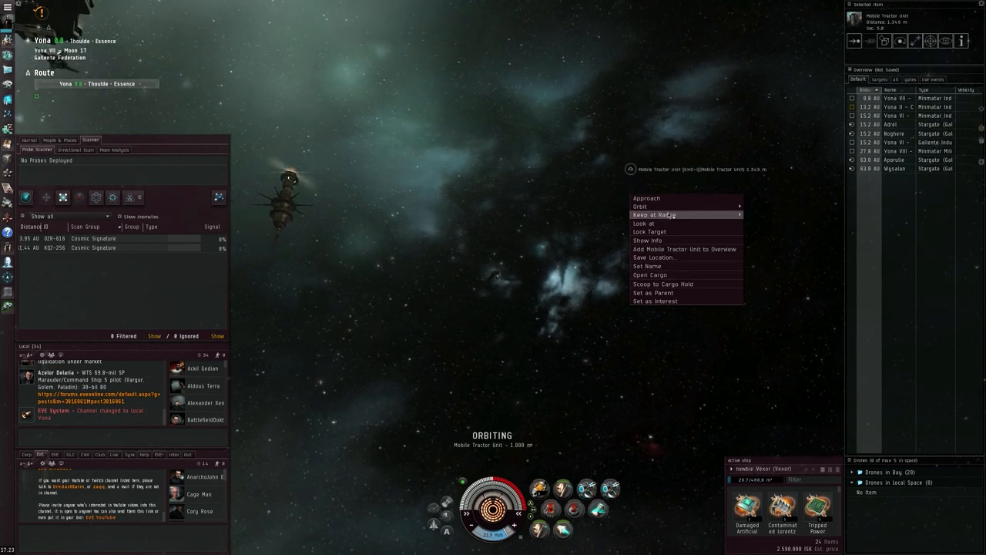
mouse_move(644, 223)
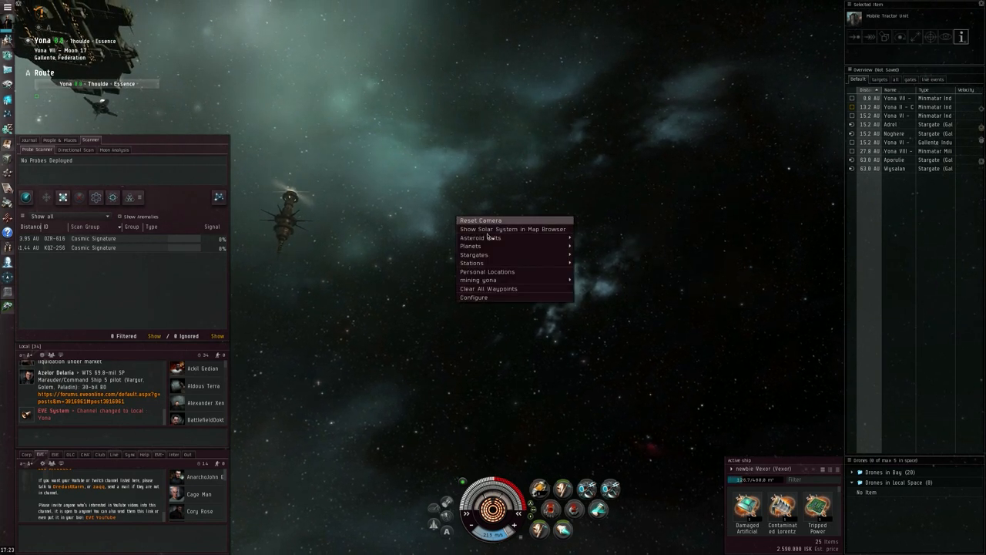
Scoop the Mobile Tractor Unit to the cargo hold.
left_click(577, 311)
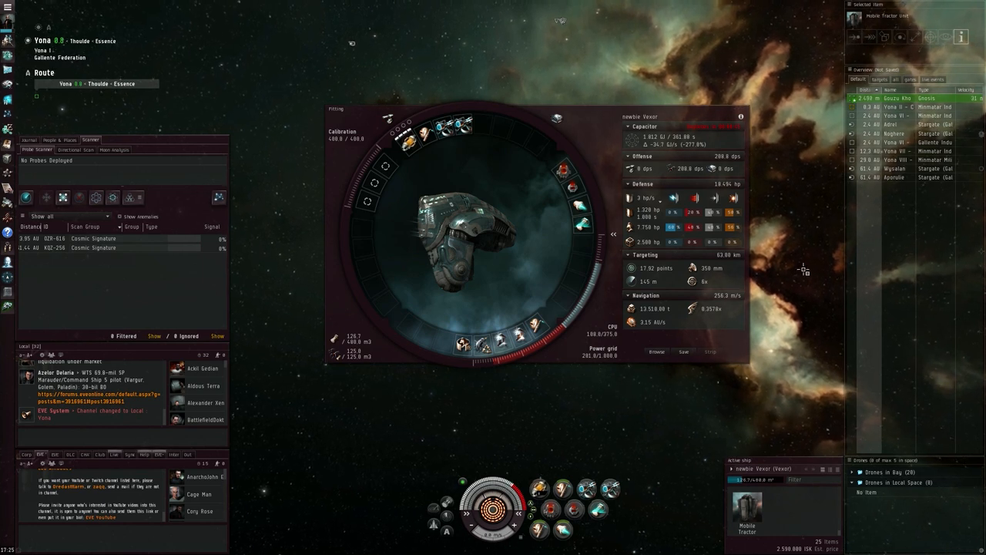
mouse_move(526, 138)
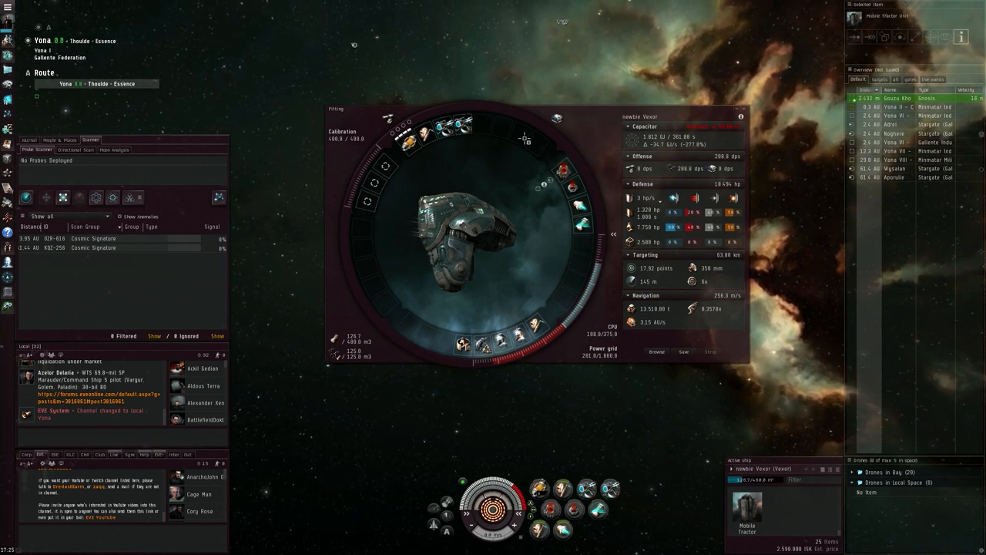